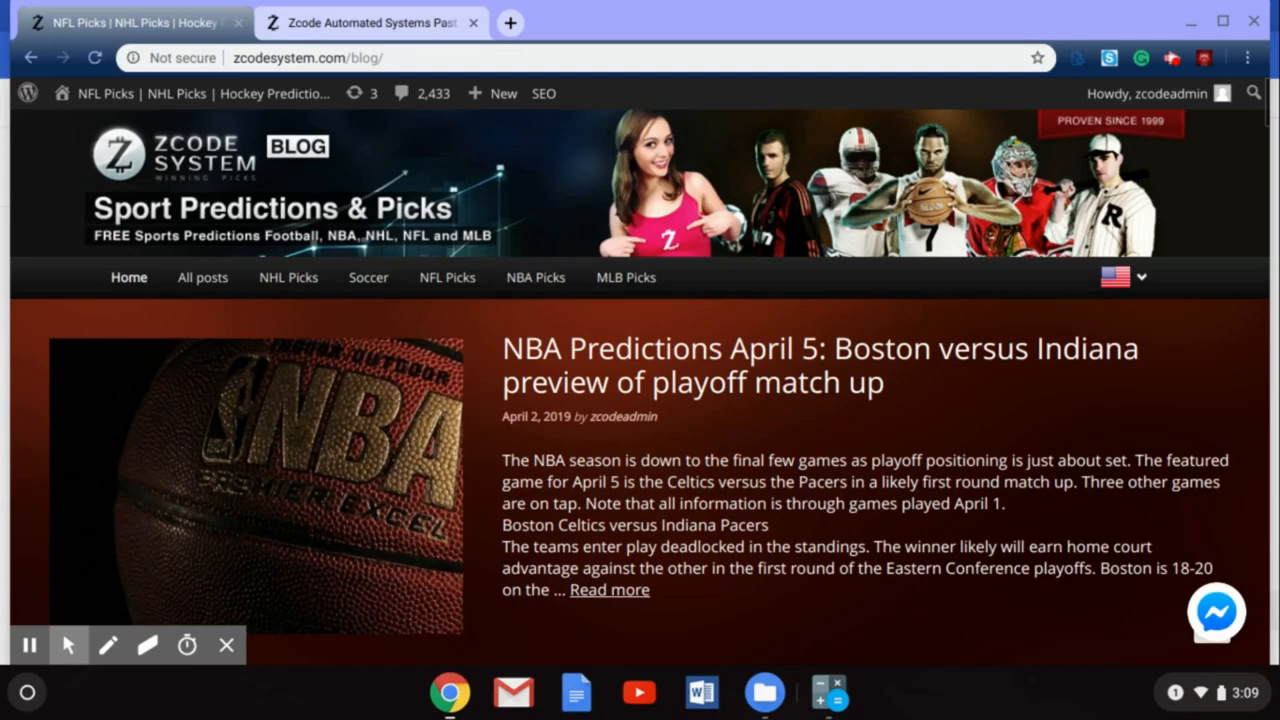
Scroll down the VIP Club results page to the Top Performing Automated Systems list.
{"action": "scroll", "scroll_direction": "down", "scroll_amount": 3}
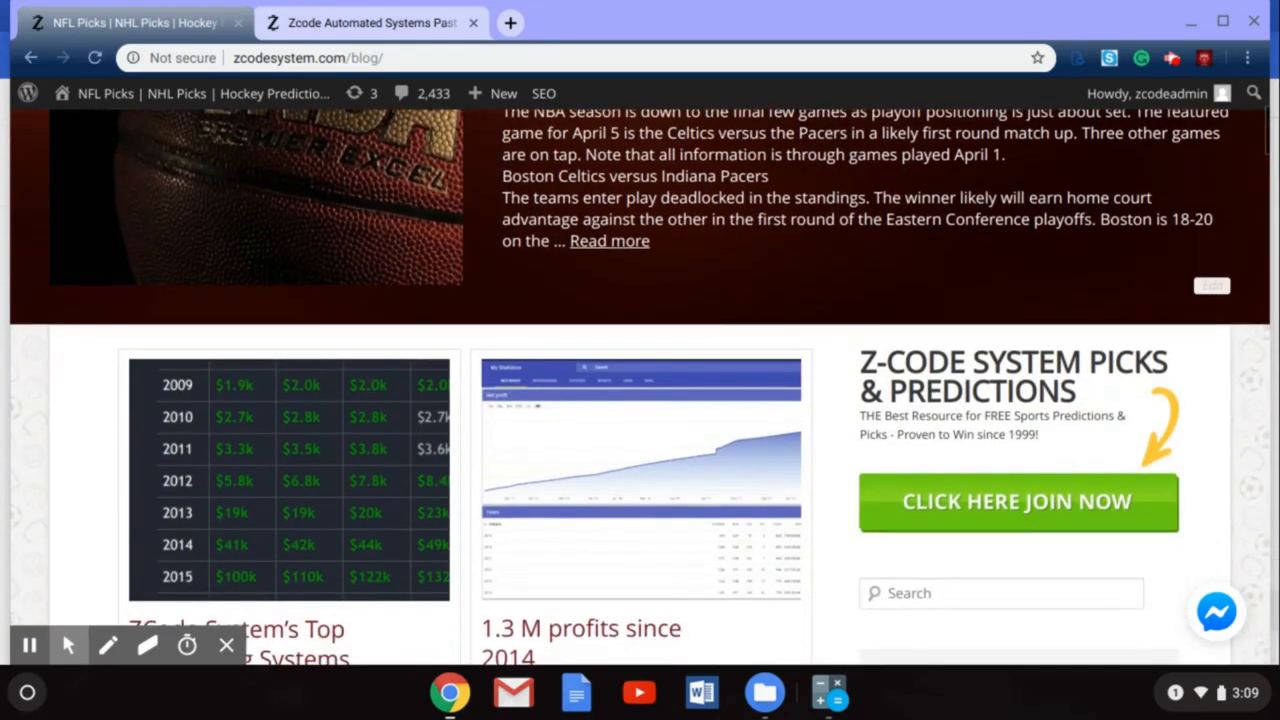
{"action": "scroll", "scroll_direction": "down", "scroll_amount": 3}
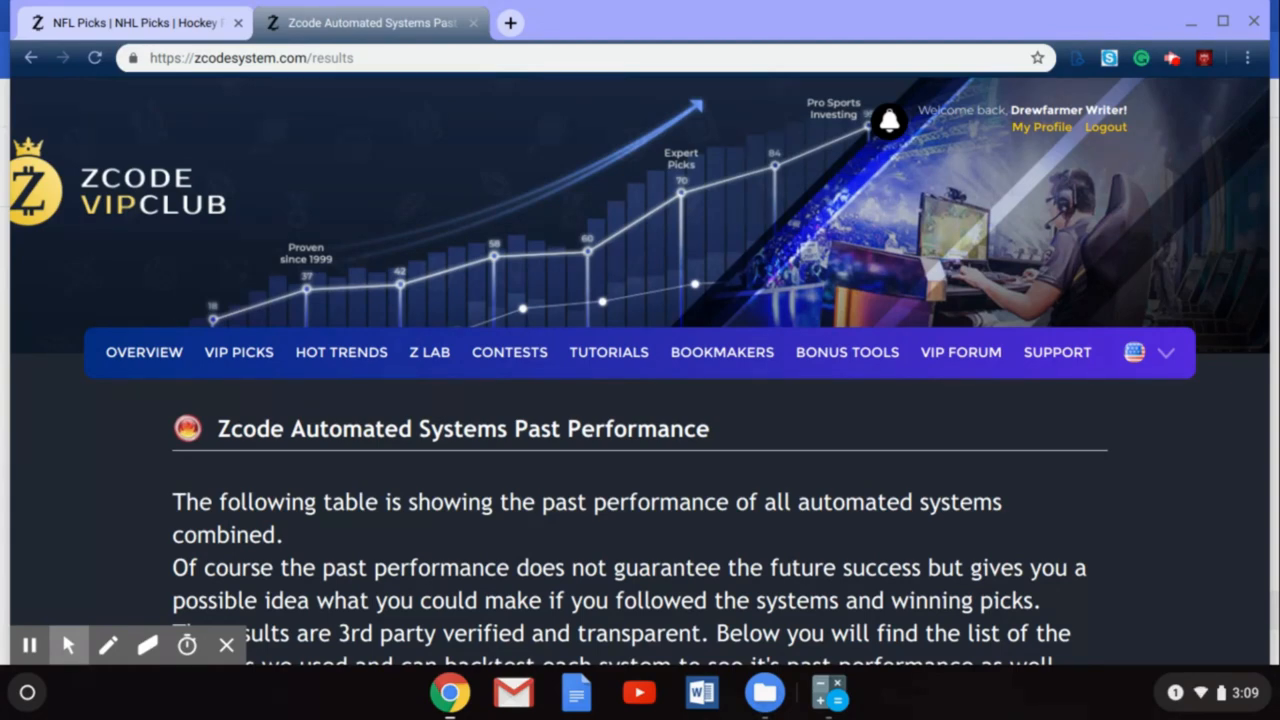
{"action": "scroll", "scroll_direction": "down", "scroll_amount": 3}
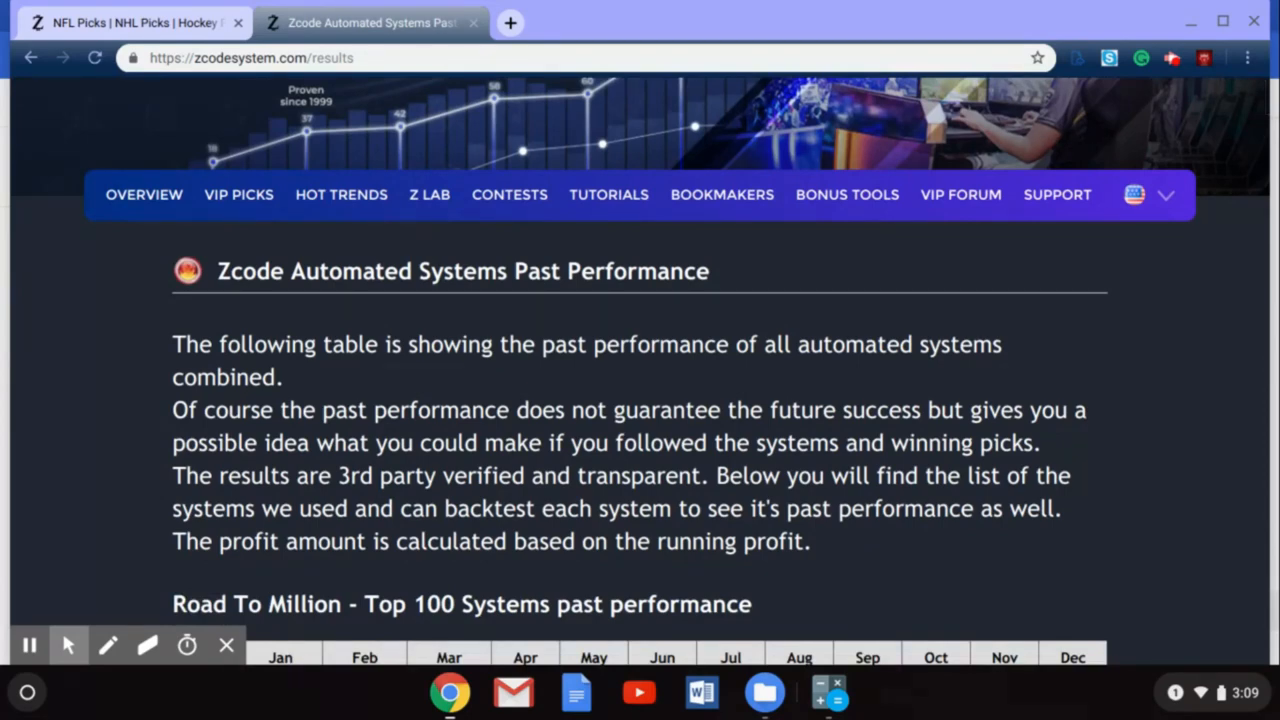
{"action": "scroll", "scroll_direction": "down", "scroll_amount": 3}
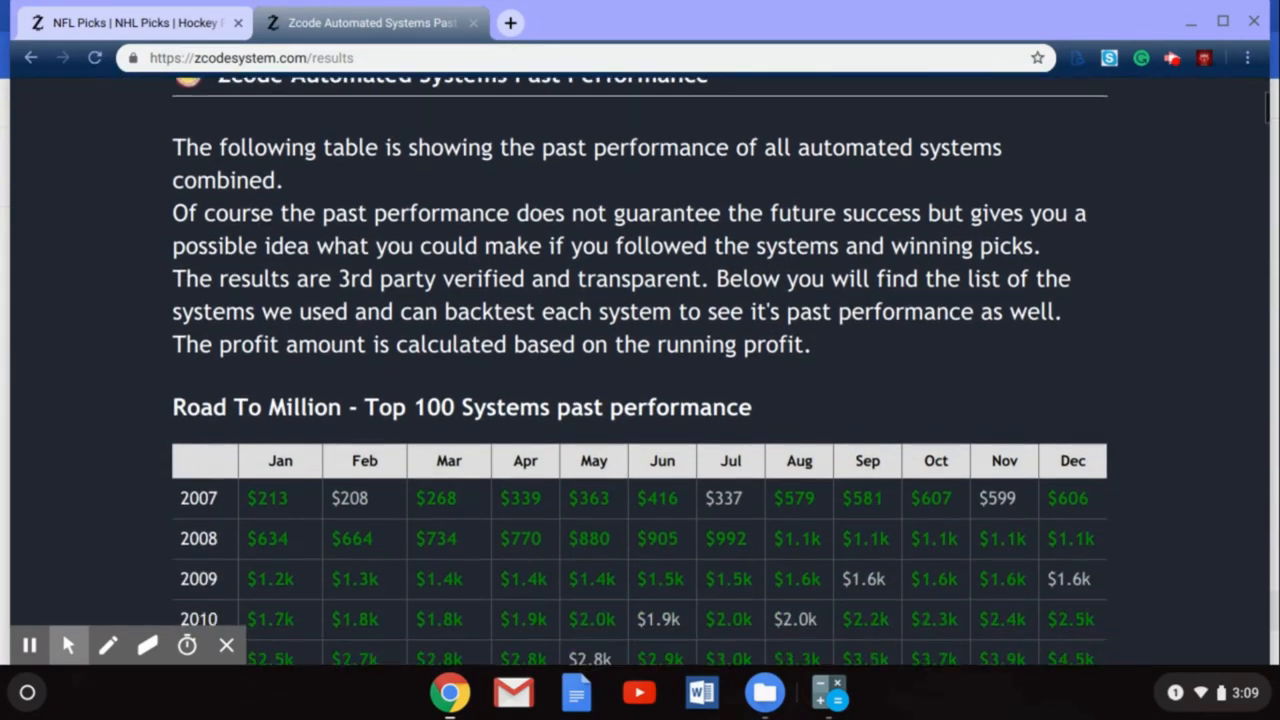
{"action": "scroll", "scroll_direction": "down", "scroll_amount": 3}
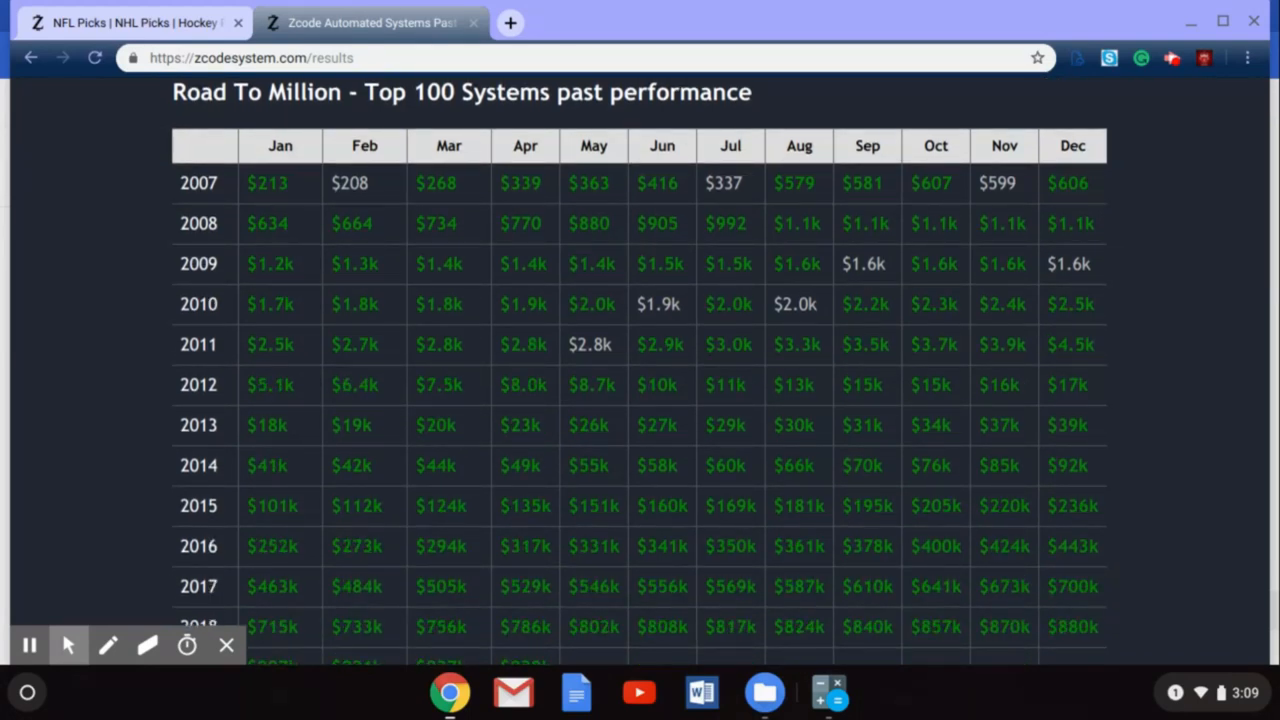
{"action": "scroll", "scroll_direction": "down", "scroll_amount": 3}
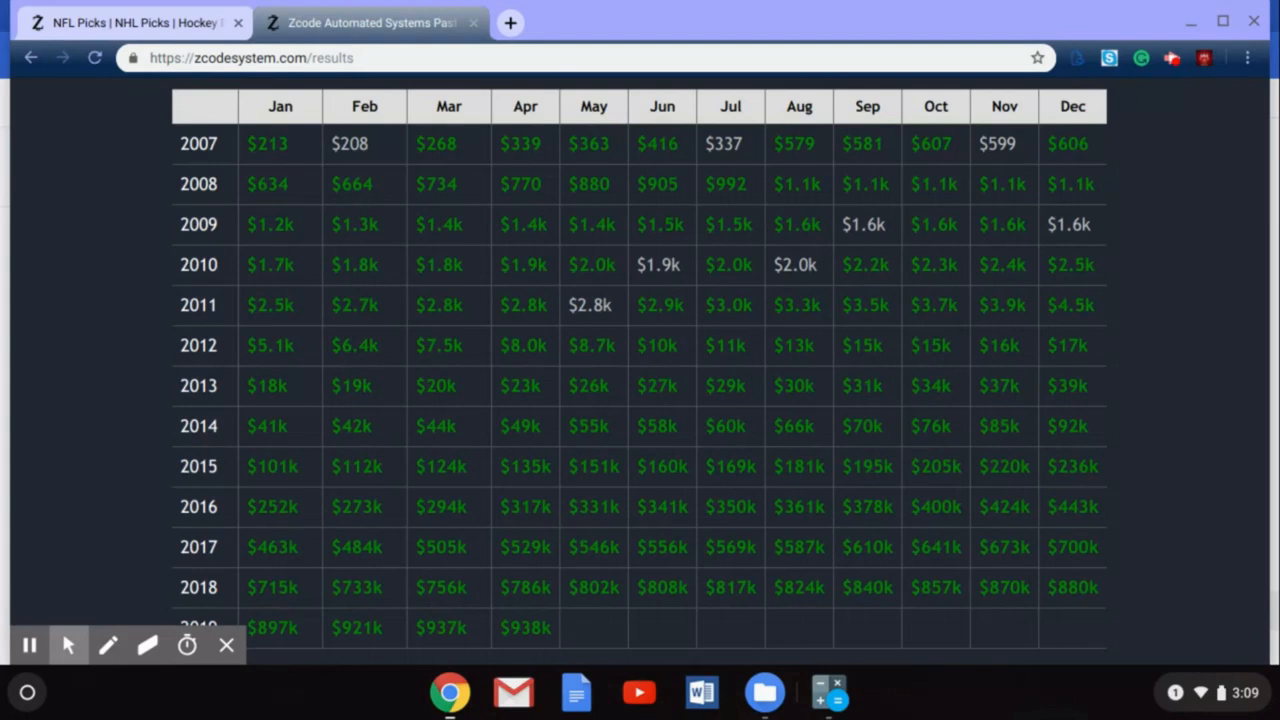
{"action": "scroll", "scroll_direction": "down", "scroll_amount": 3}
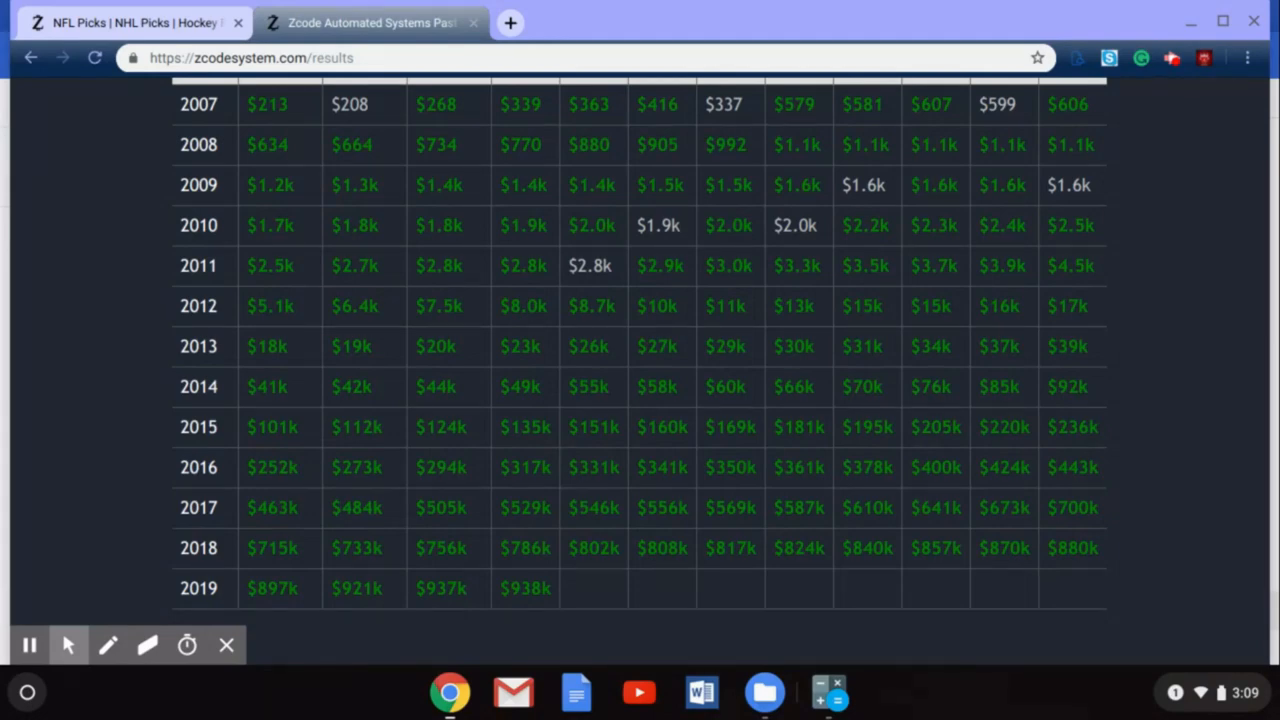
{"action": "scroll", "scroll_direction": "down", "scroll_amount": 3}
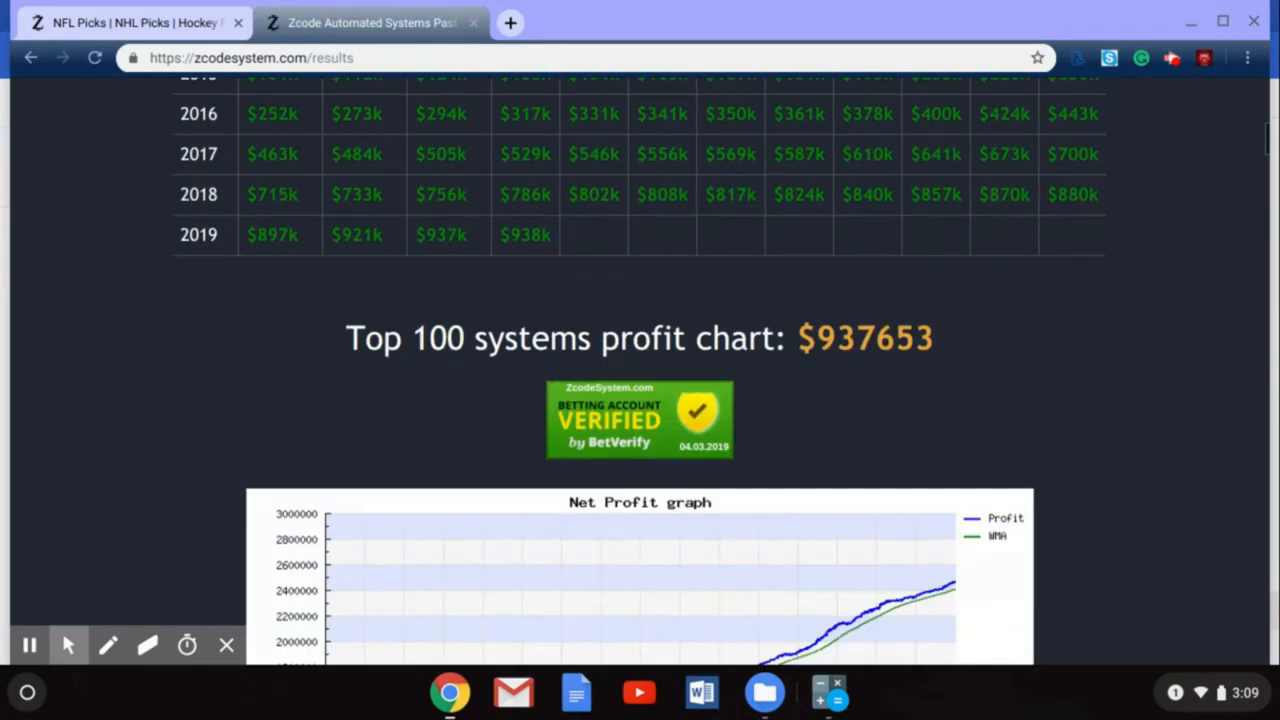
{"action": "scroll", "scroll_direction": "down", "scroll_amount": 3}
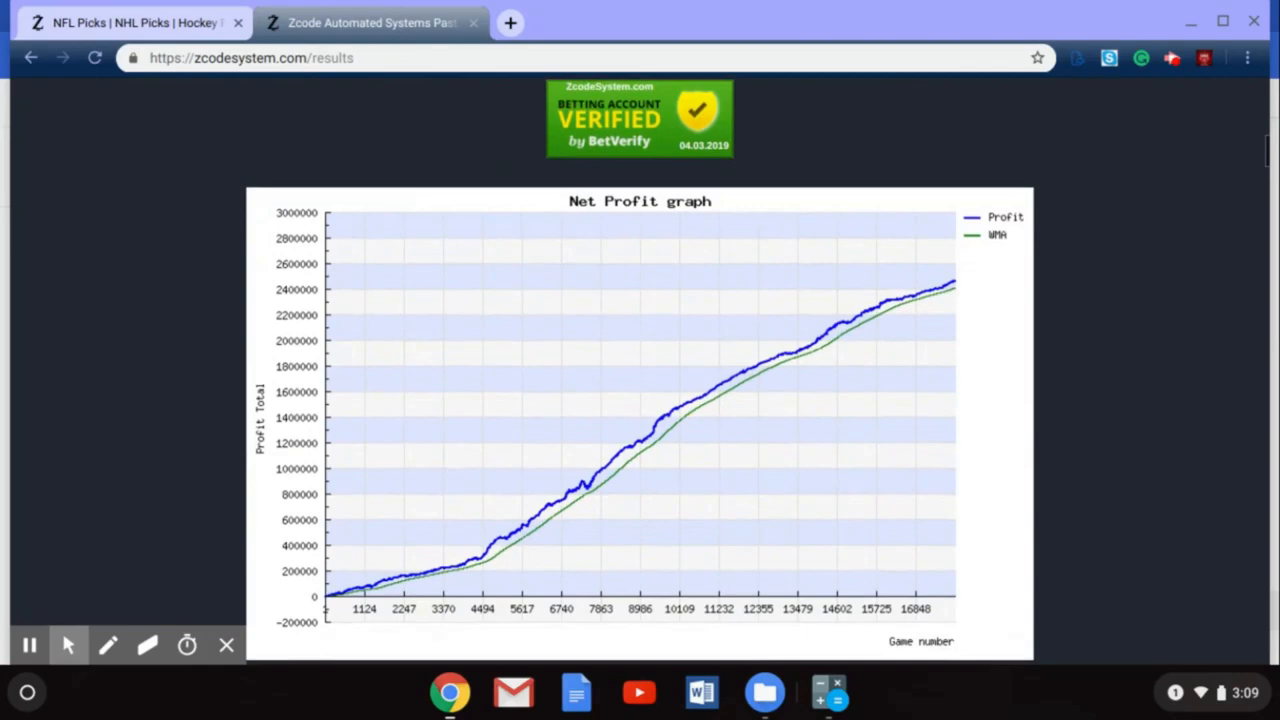
{"action": "scroll", "scroll_direction": "down", "scroll_amount": 3}
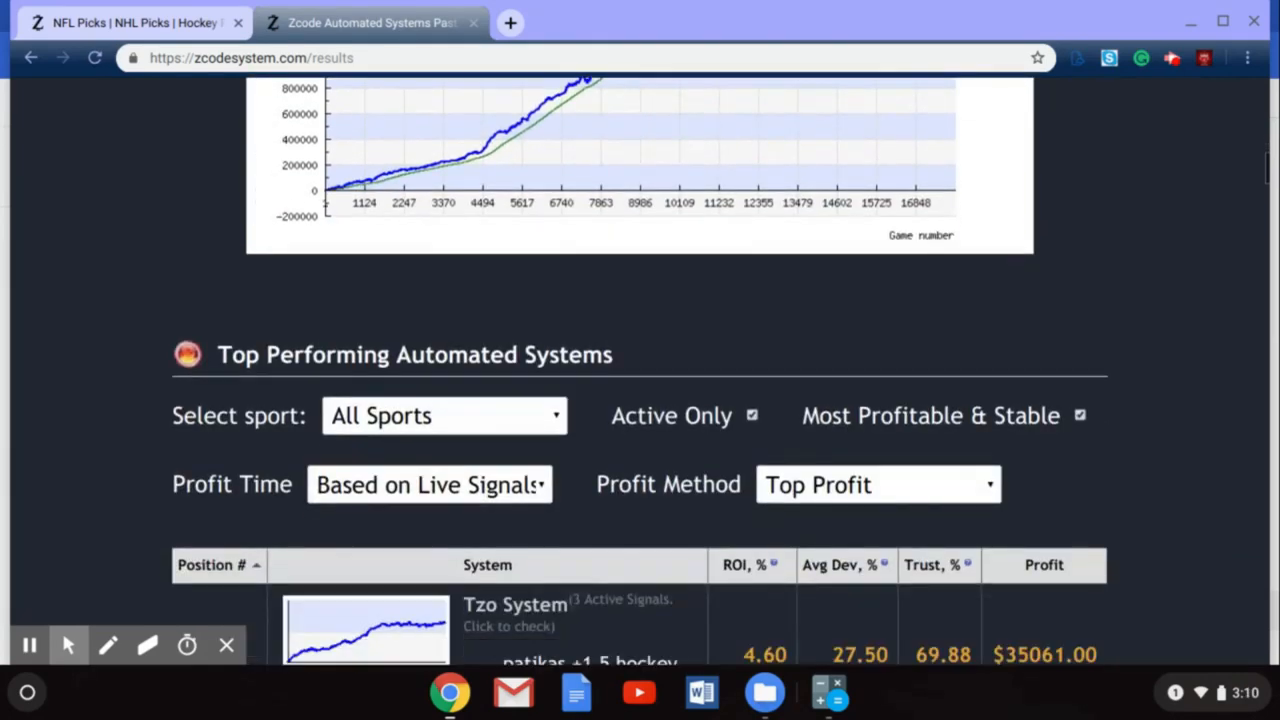
{"action": "scroll", "scroll_direction": "down", "scroll_amount": 3}
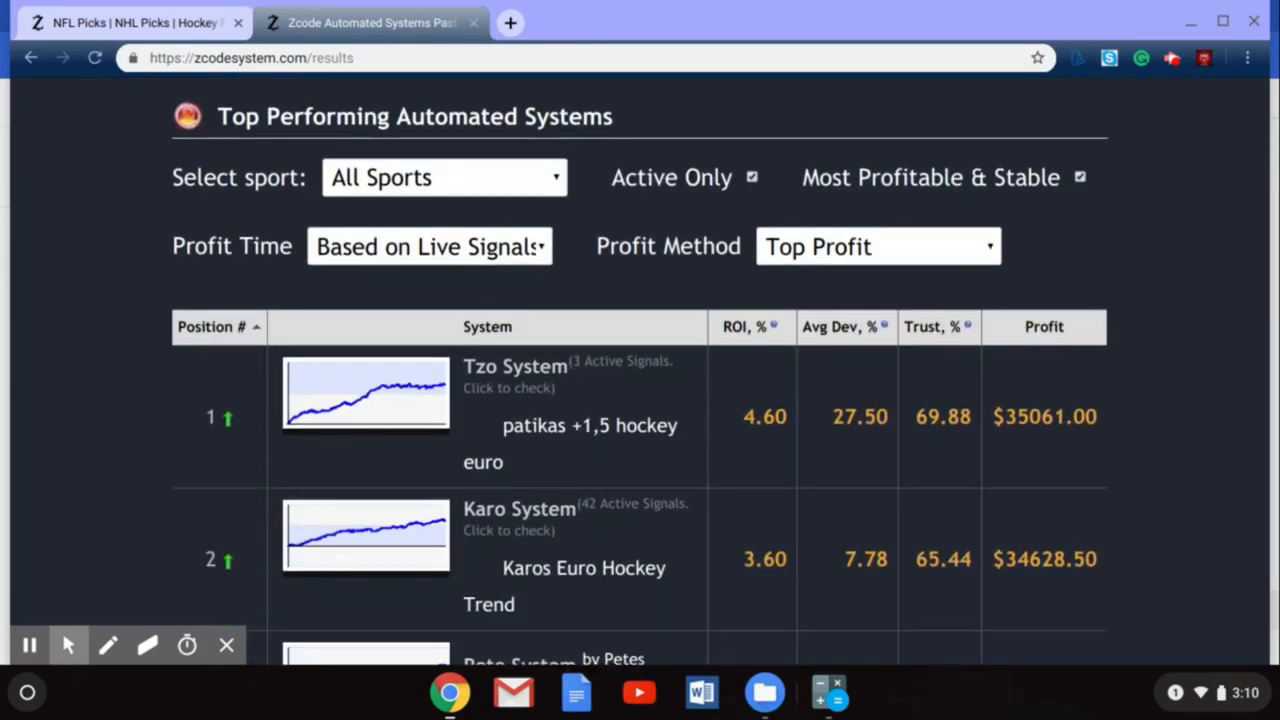
Filter the systems list to MLB and view the table led by Zet System.
{"action": "left_click", "coordinate": [443, 177]}
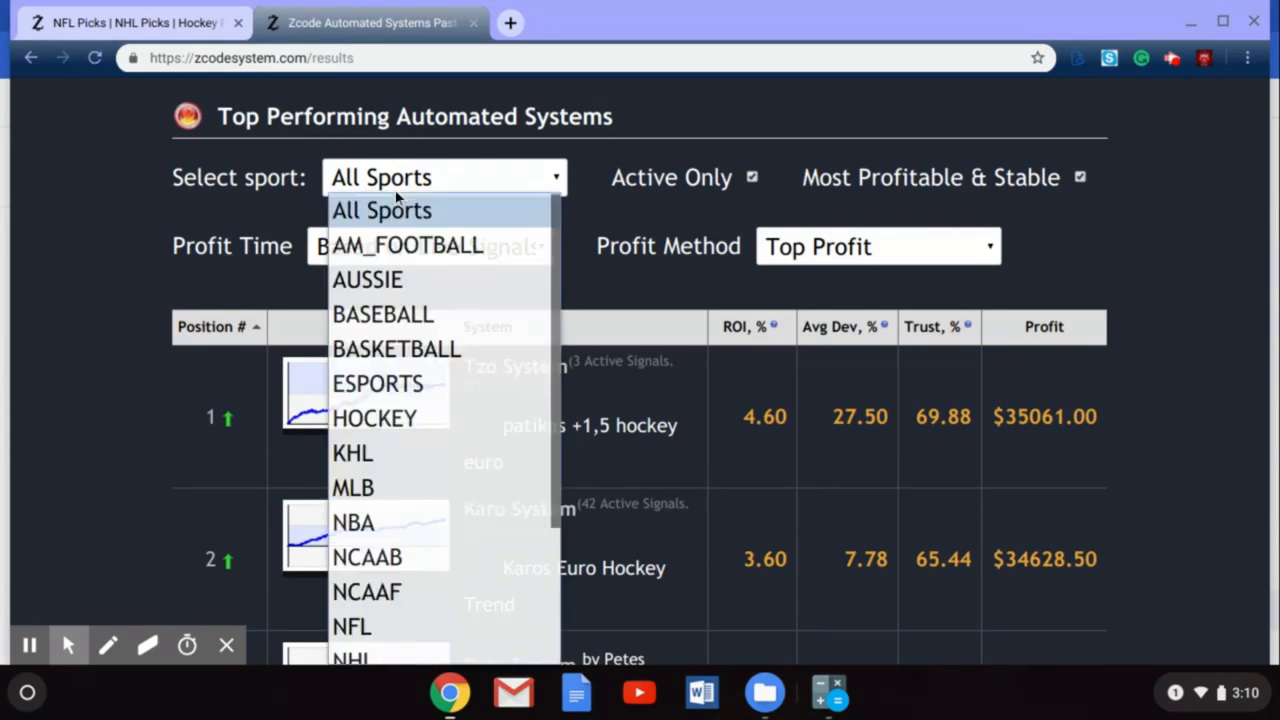
{"action": "mouse_move", "coordinate": [365, 487]}
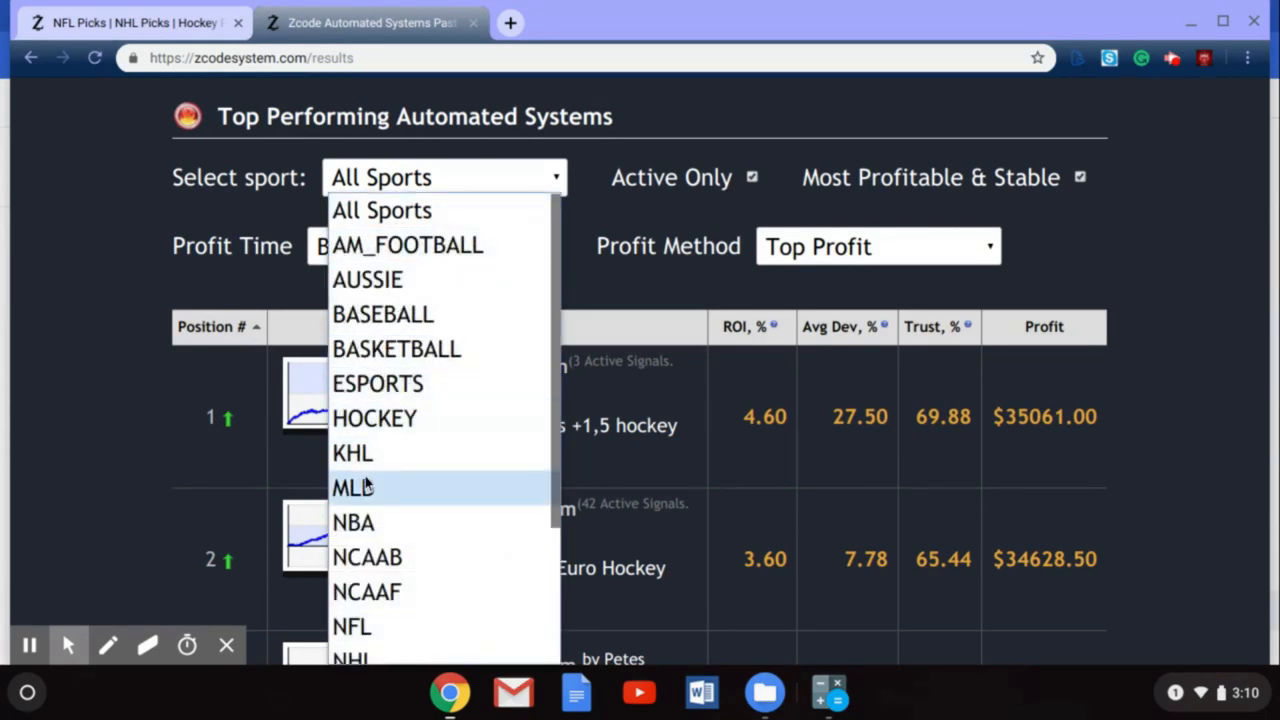
{"action": "left_click", "coordinate": [352, 487]}
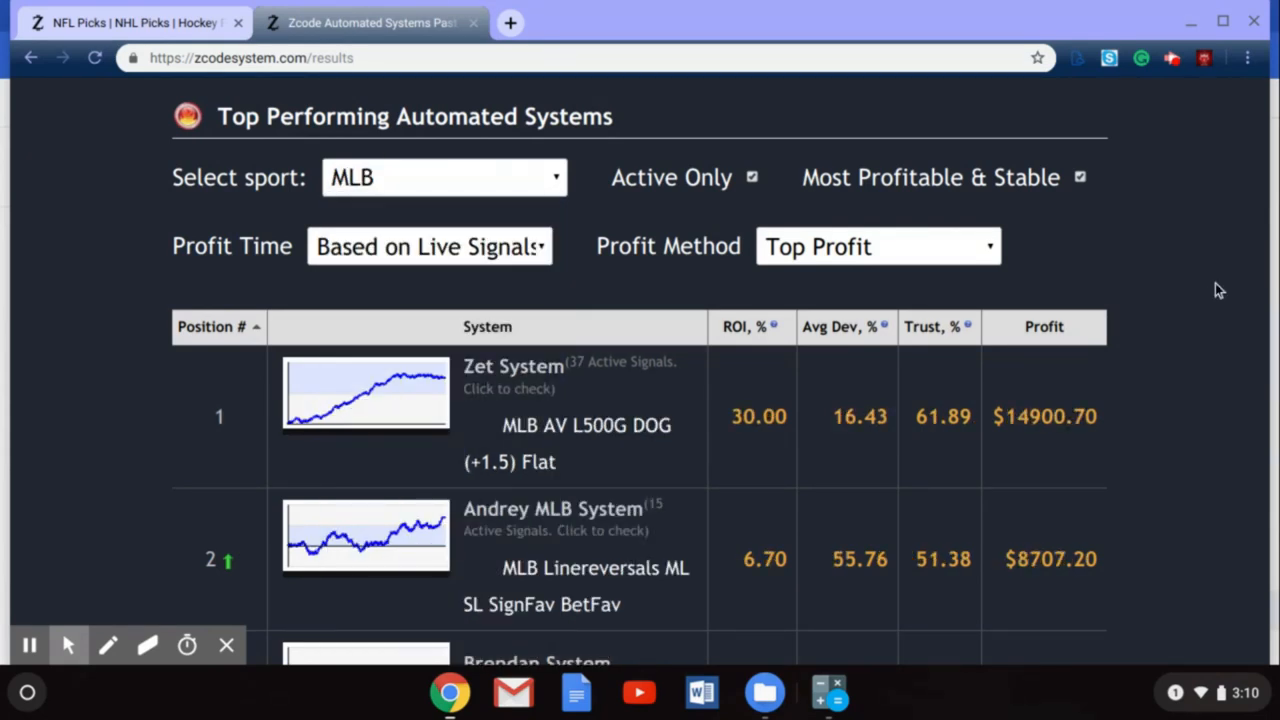
{"action": "scroll", "scroll_direction": "down", "scroll_amount": 3}
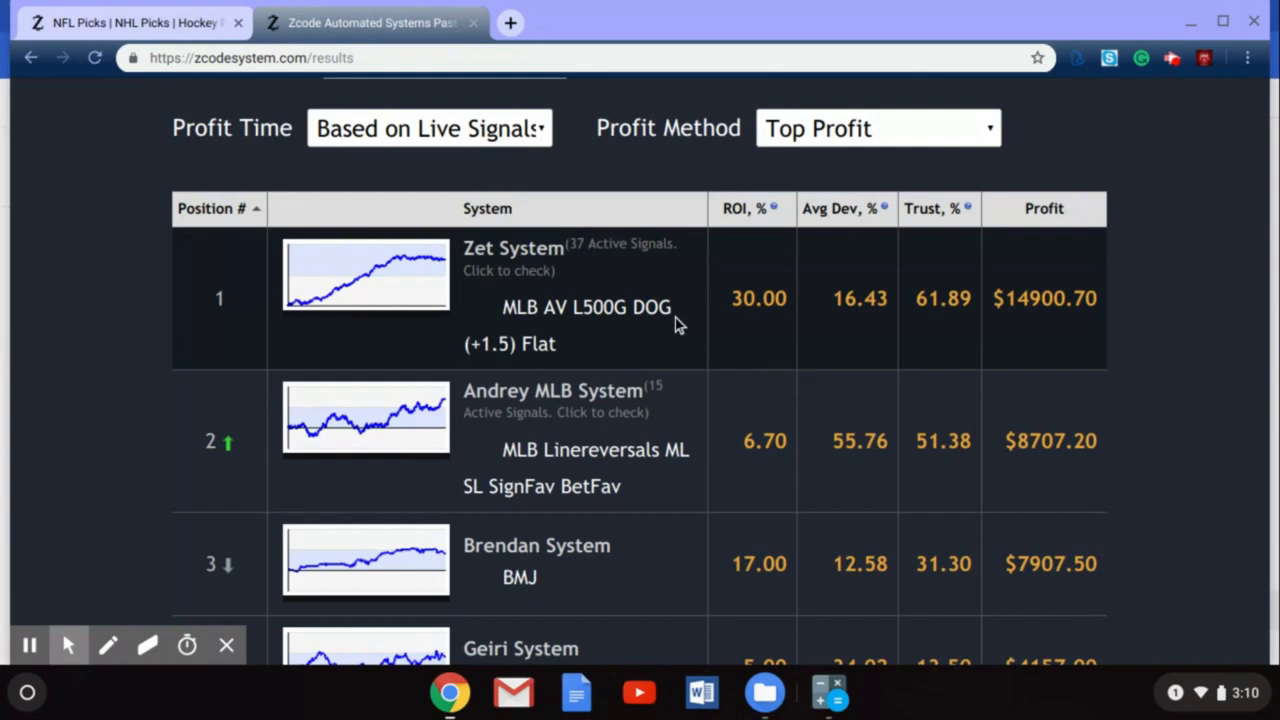
{"action": "mouse_move", "coordinate": [669, 343]}
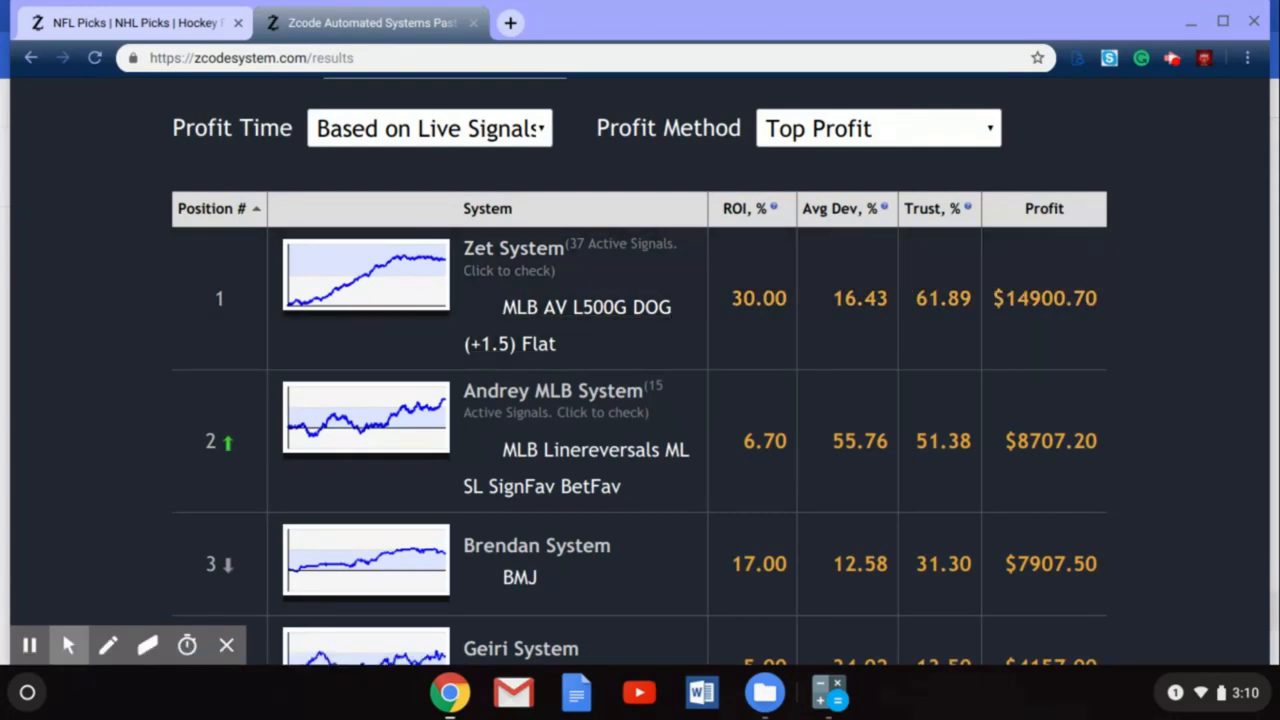
Scroll the MLB systems ranking down to tenth-place Justin MLB OverUnder System.
{"action": "scroll", "scroll_direction": "down", "scroll_amount": 3}
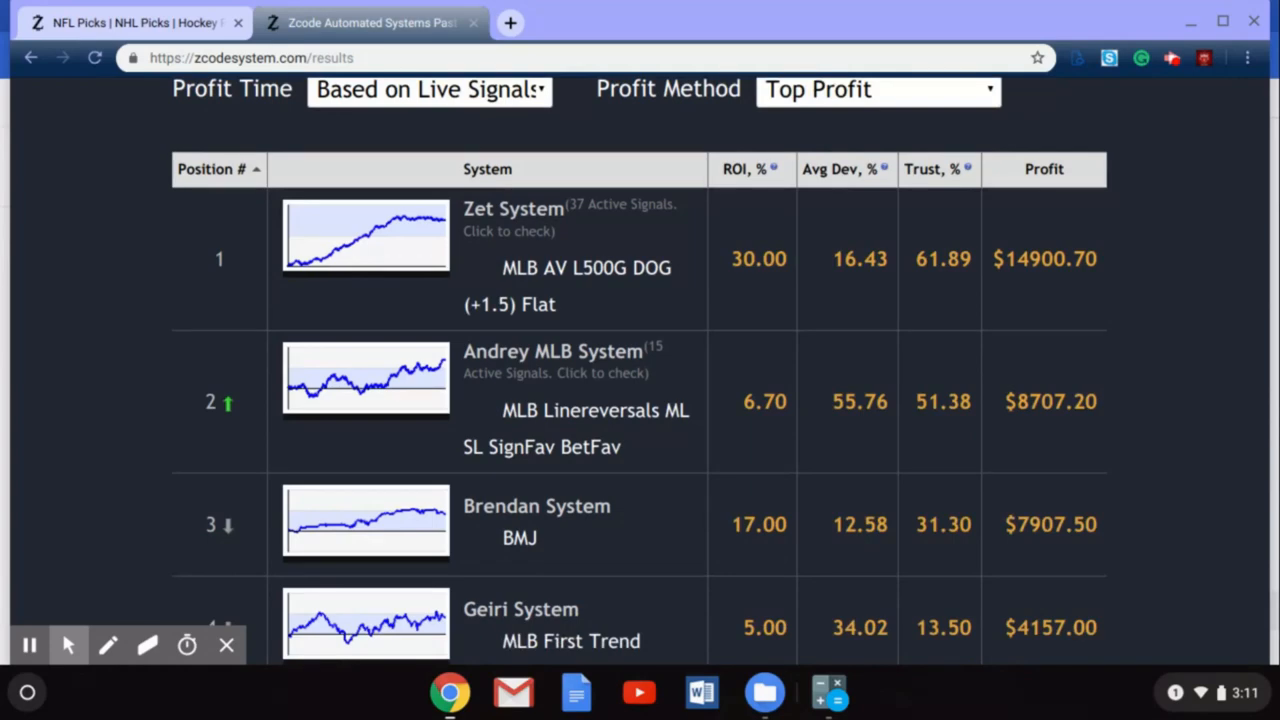
{"action": "scroll", "scroll_direction": "down", "scroll_amount": 3}
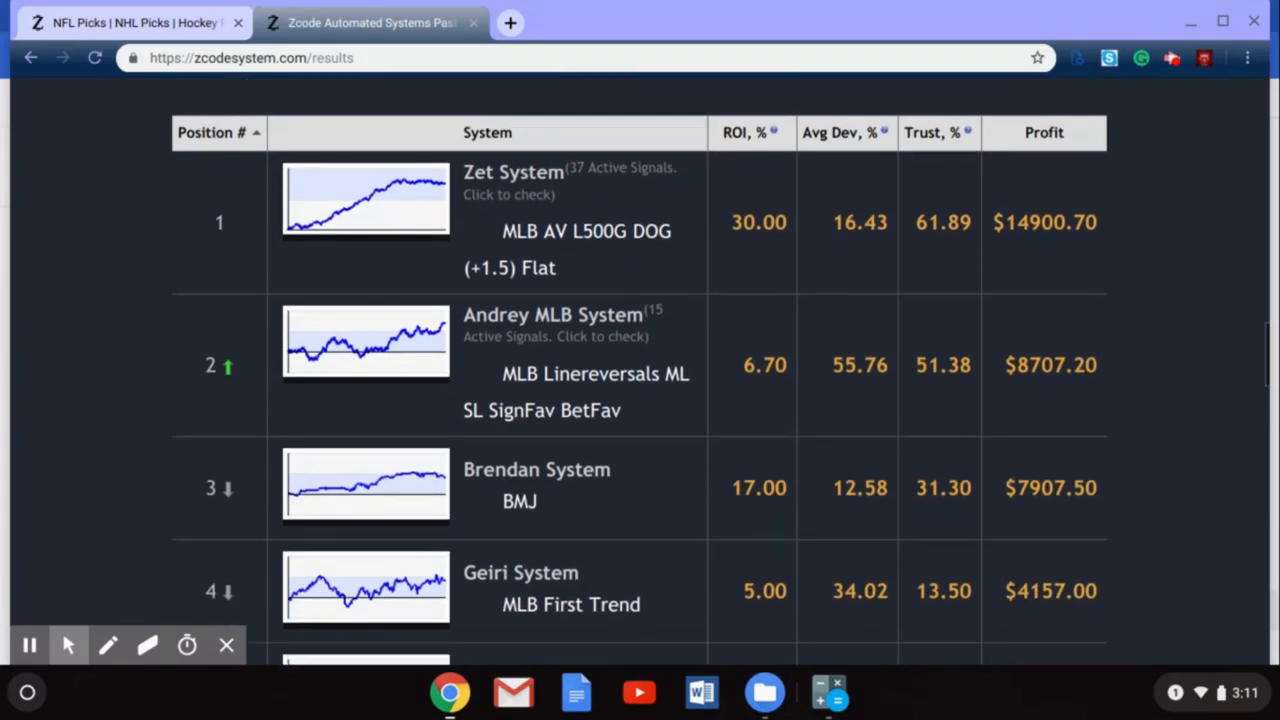
{"action": "scroll", "scroll_direction": "down", "scroll_amount": 3}
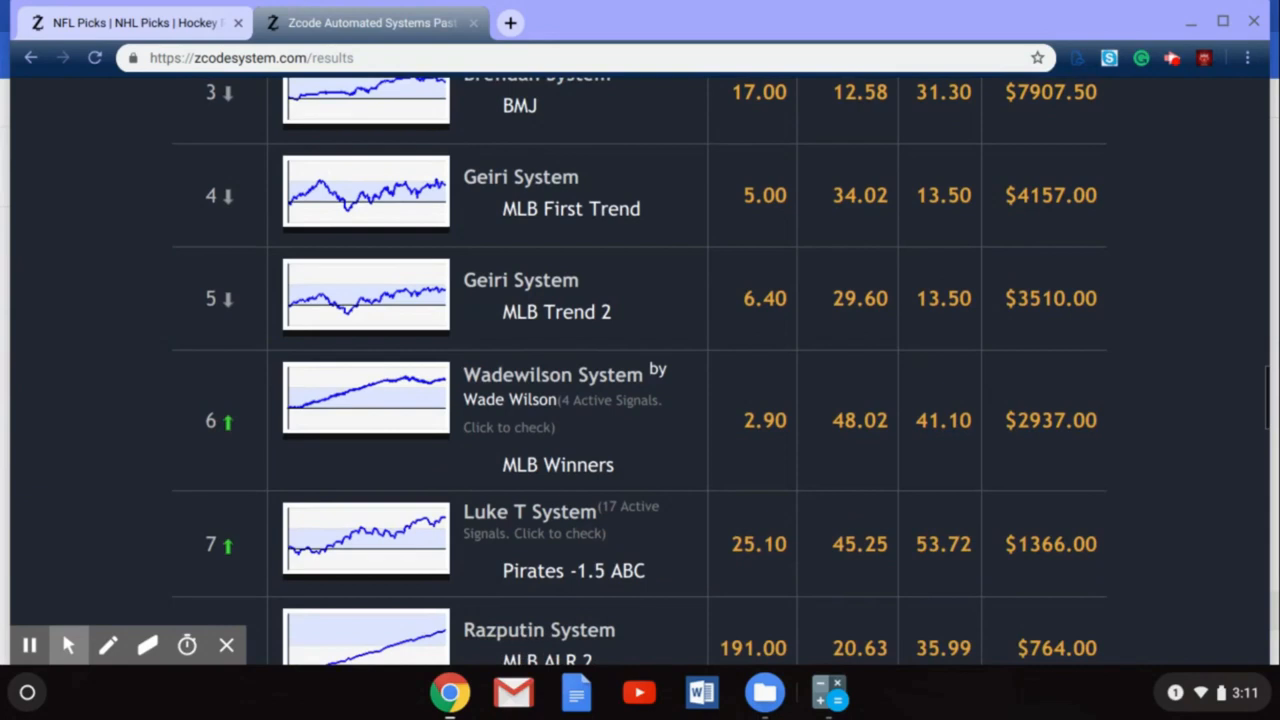
{"action": "scroll", "scroll_direction": "down", "scroll_amount": 3}
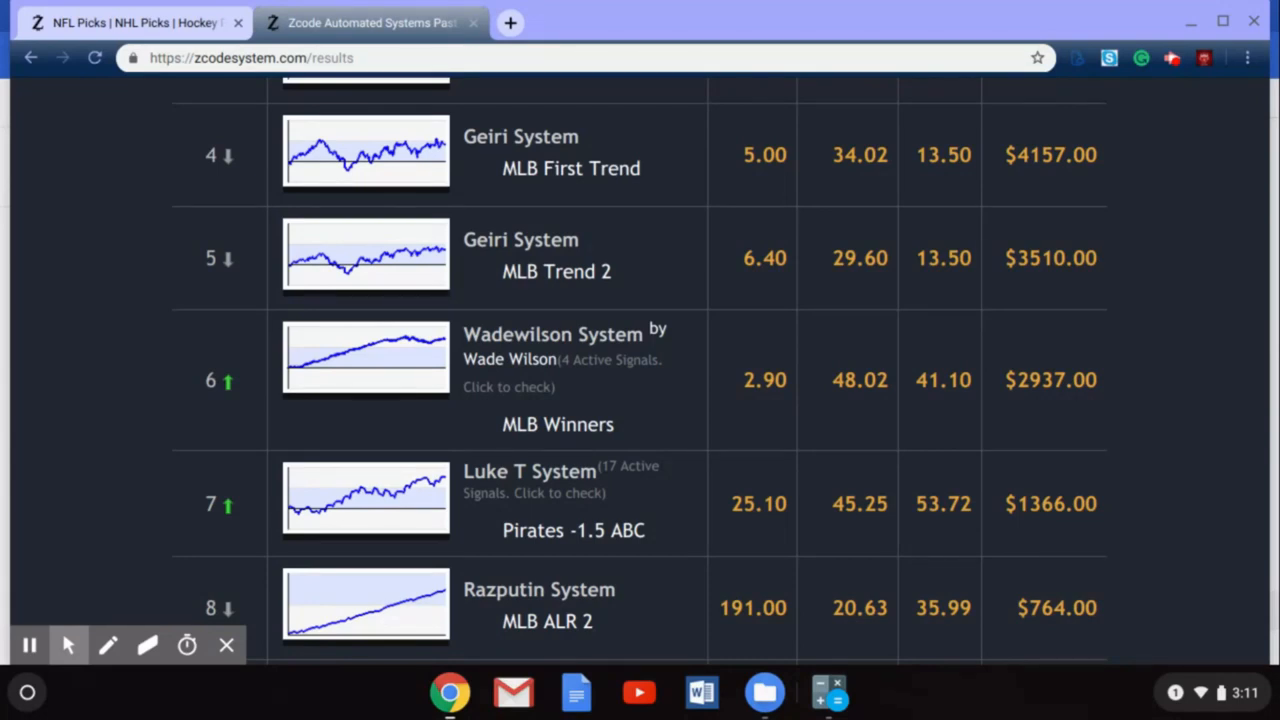
{"action": "scroll", "scroll_direction": "down", "scroll_amount": 3}
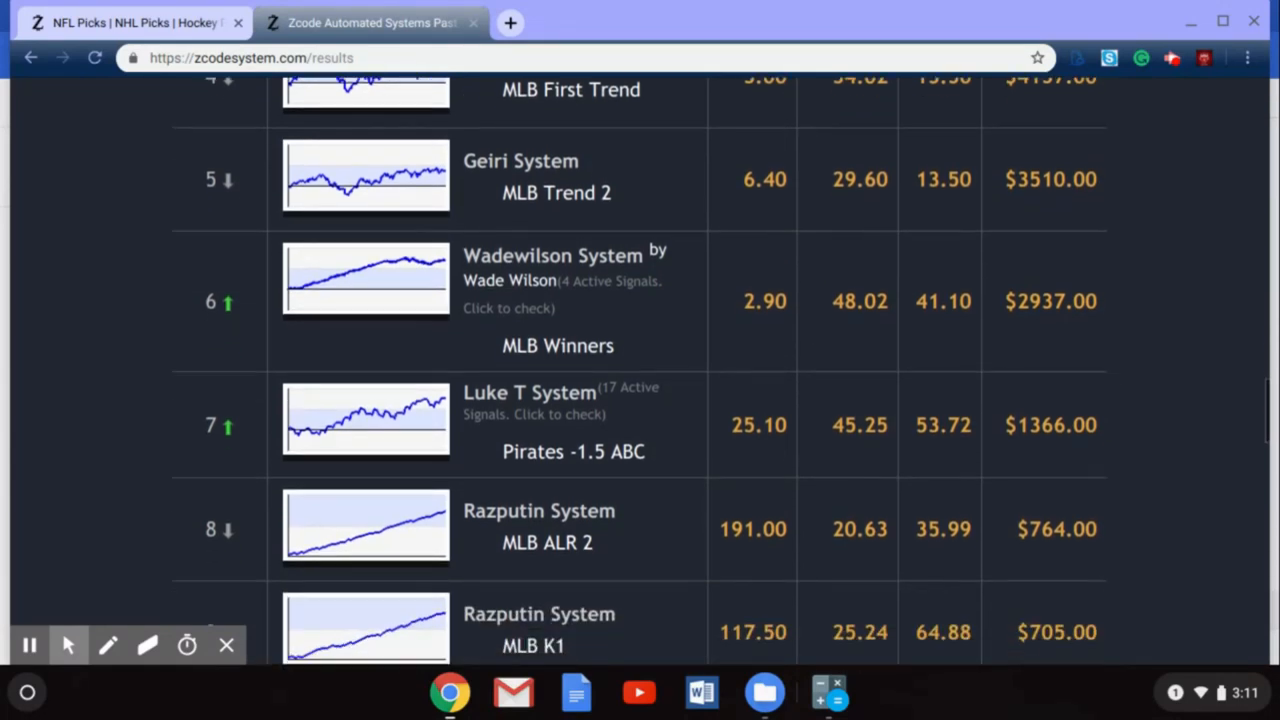
{"action": "scroll", "scroll_direction": "down", "scroll_amount": 3}
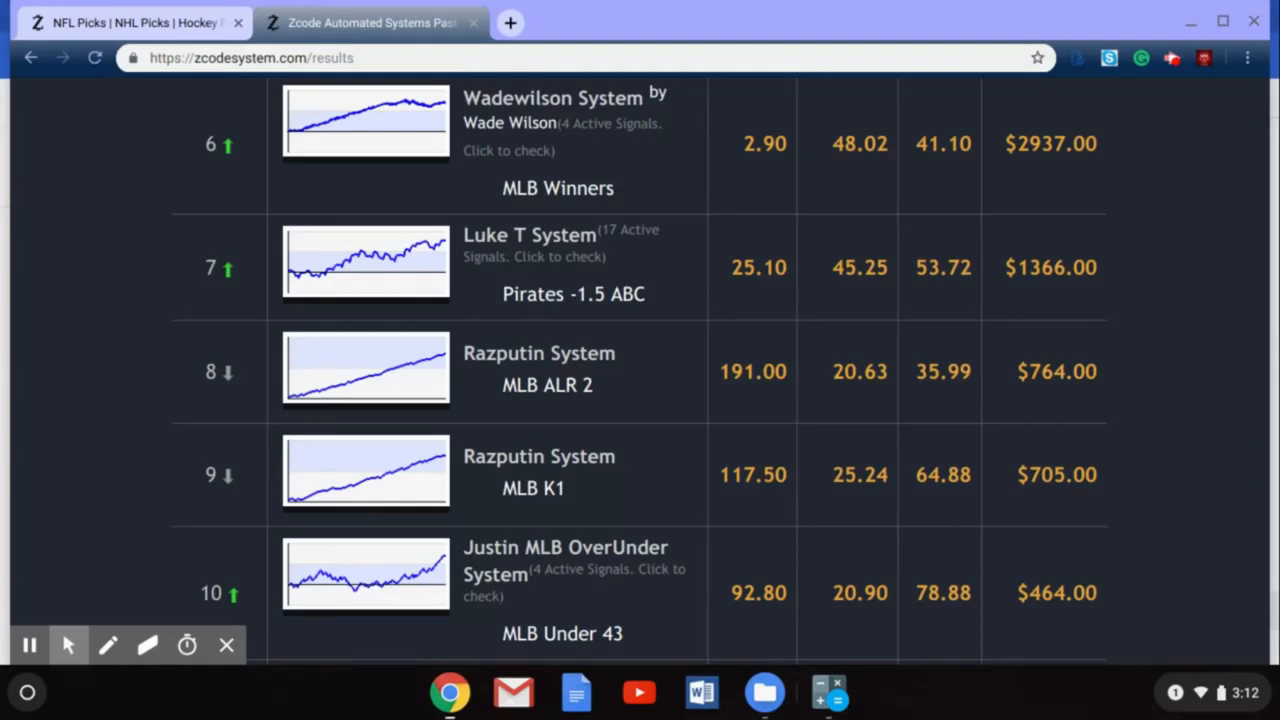
Open Justin MLB OverUnder System's live signals and review its four Under bets and group results.
{"action": "left_click", "coordinate": [565, 548]}
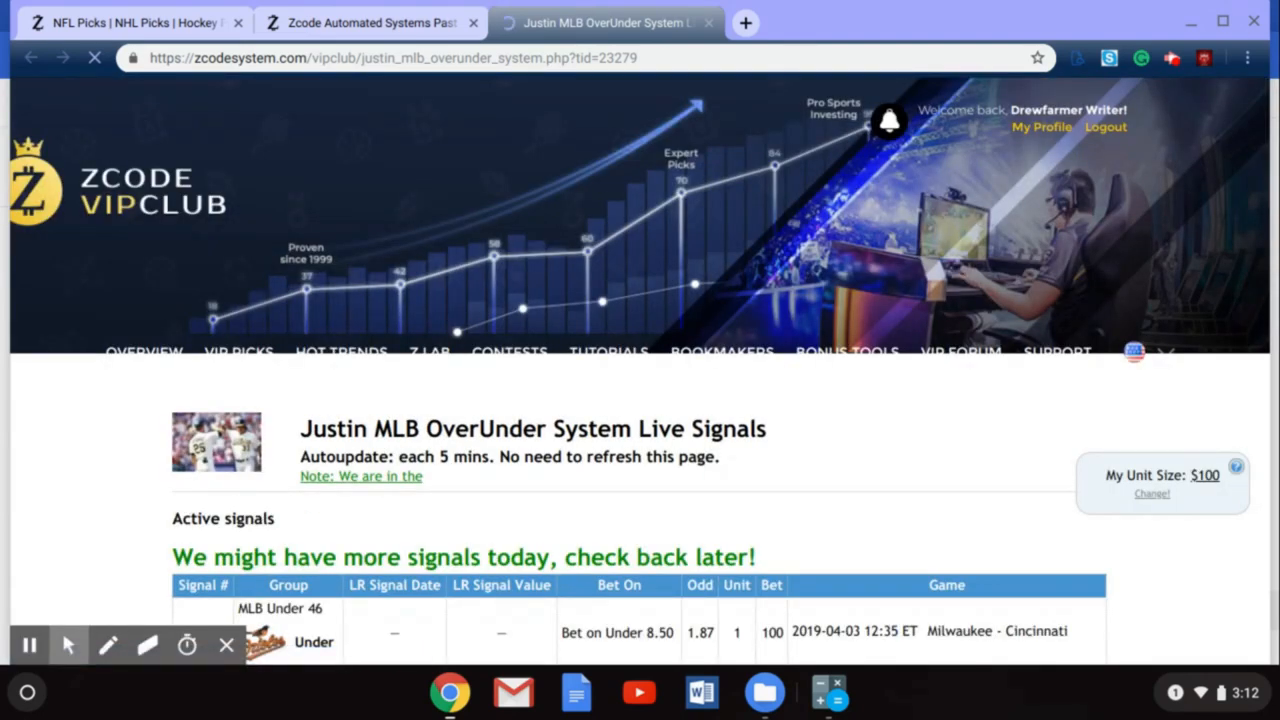
{"action": "scroll", "scroll_direction": "down", "scroll_amount": 3}
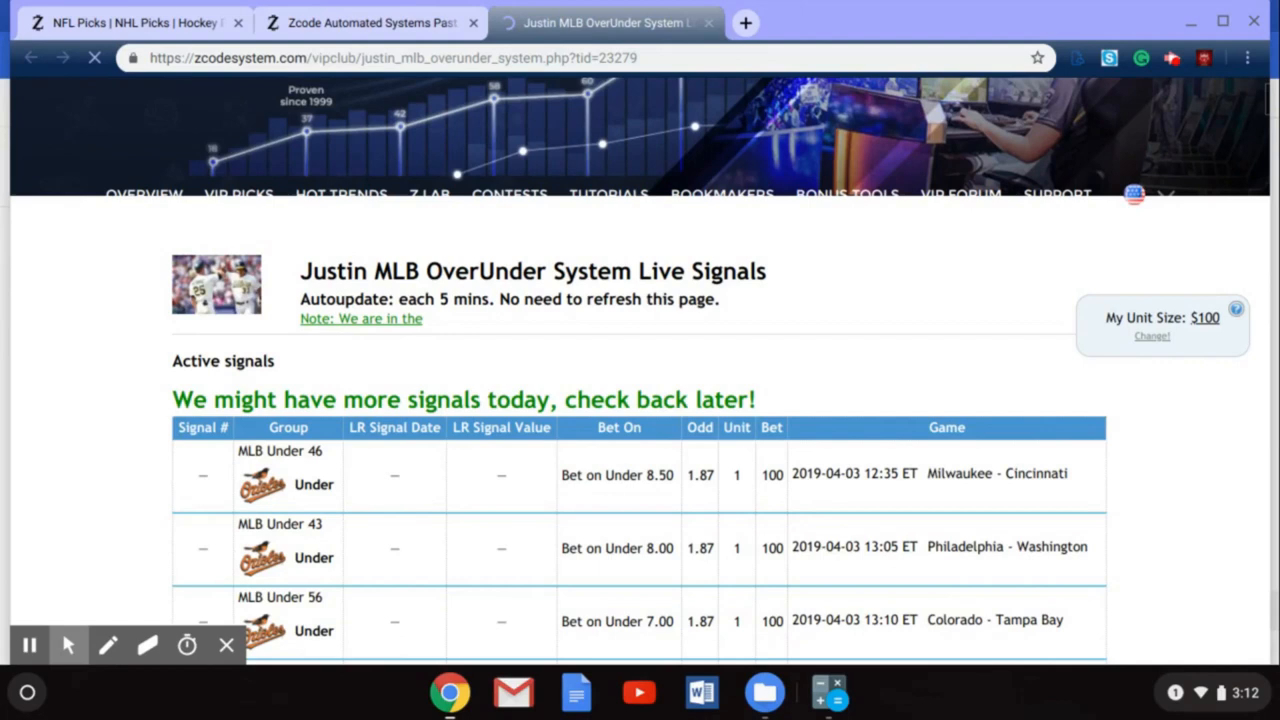
{"action": "scroll", "scroll_direction": "down", "scroll_amount": 3}
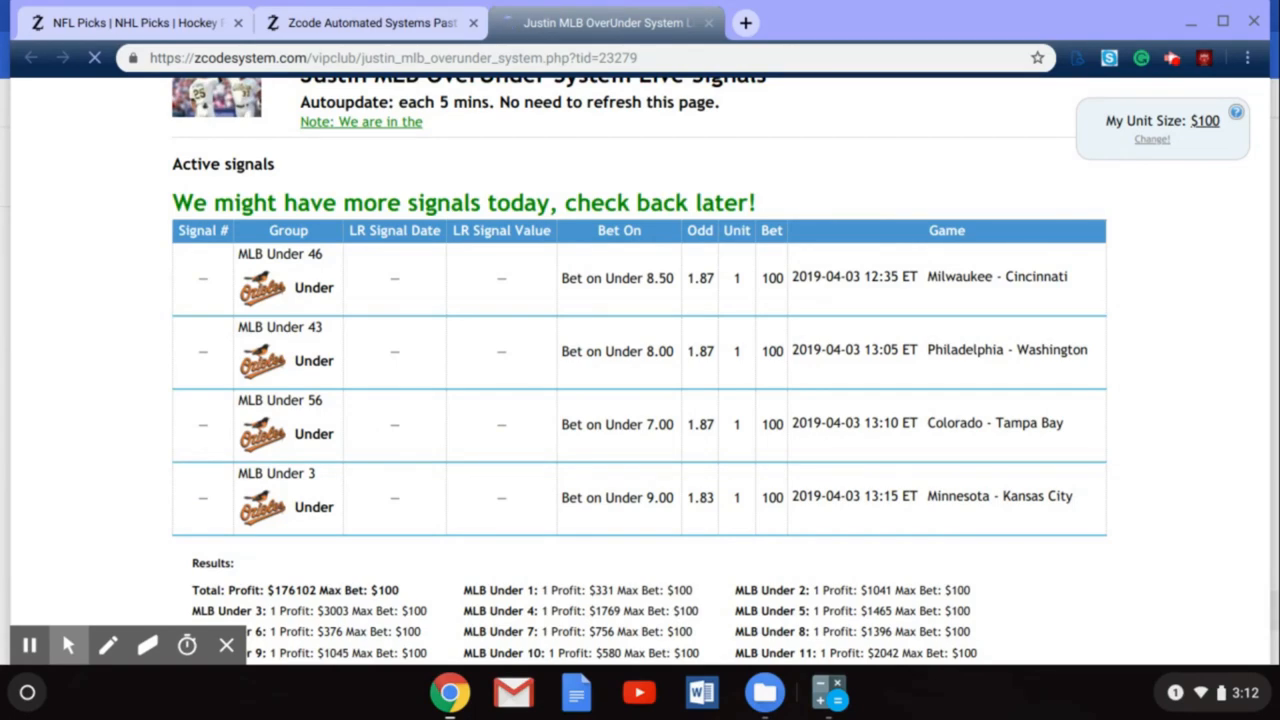
{"action": "scroll", "scroll_direction": "down", "scroll_amount": 3}
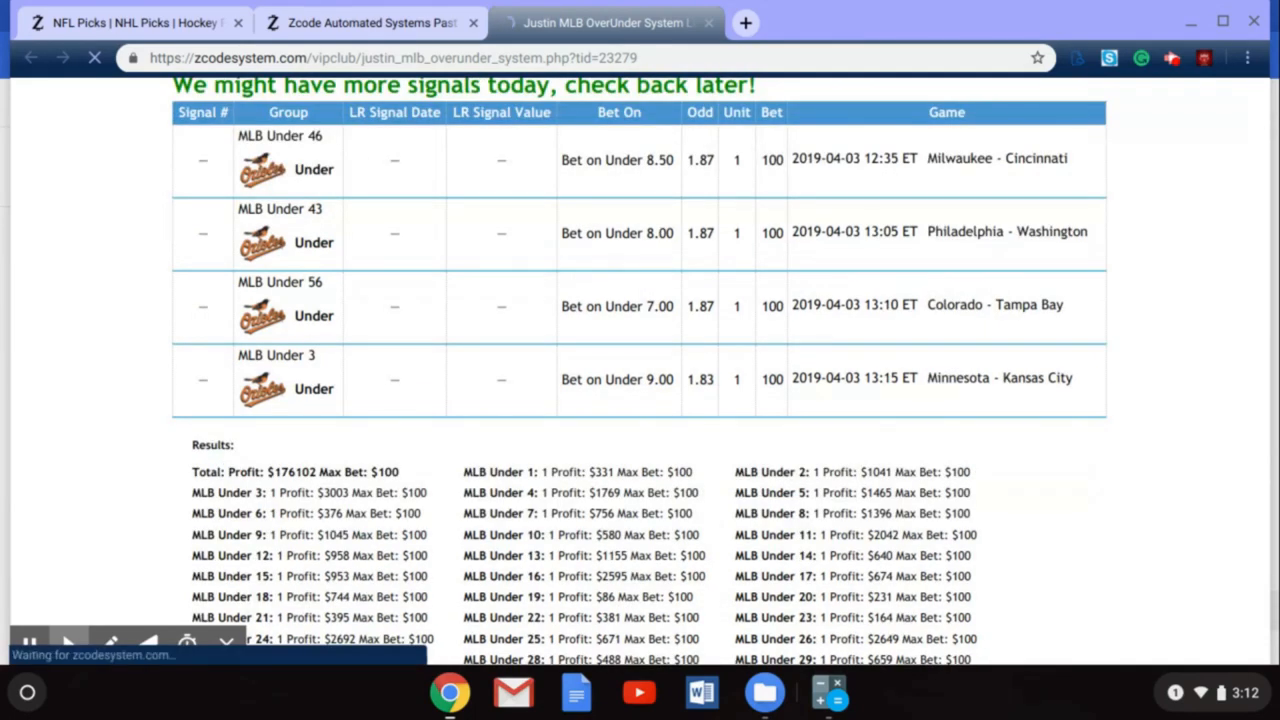
{"action": "scroll", "scroll_direction": "down", "scroll_amount": 3}
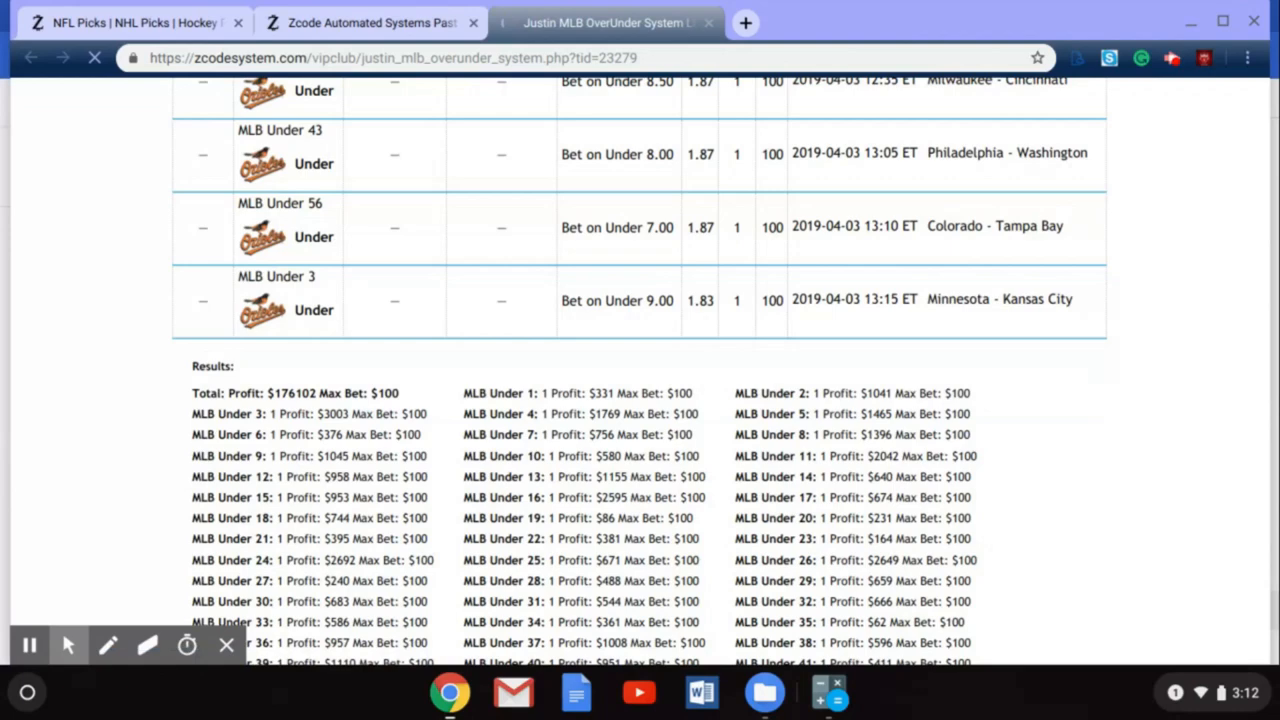
{"action": "scroll", "scroll_direction": "down", "scroll_amount": 3}
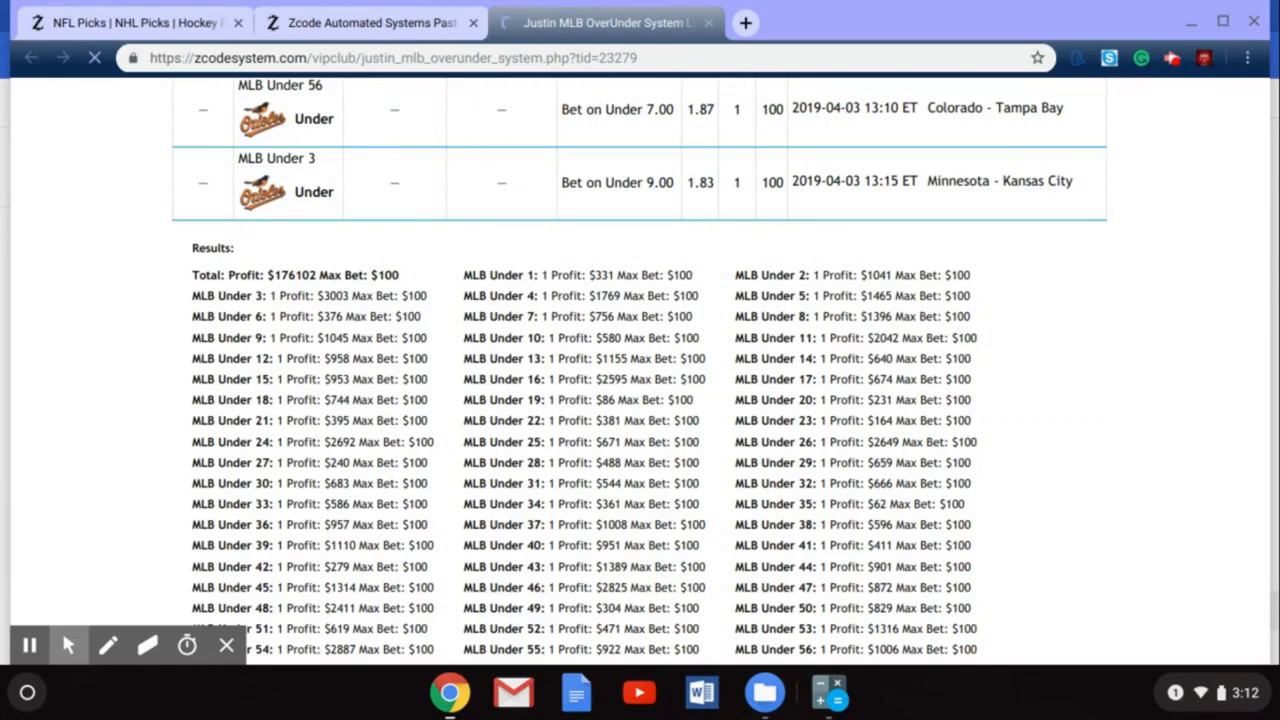
{"action": "scroll", "scroll_direction": "down", "scroll_amount": 3}
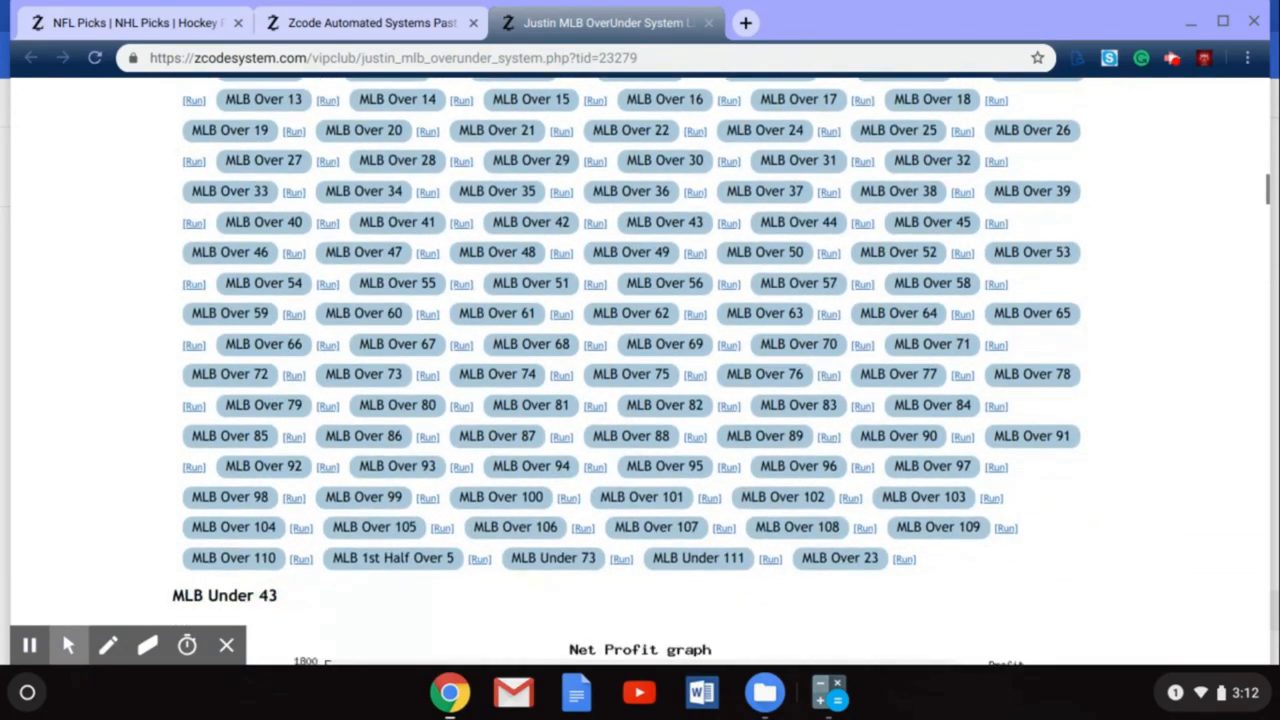
View the MLB Under 43 net profit graph, then return to the ZCode blog home page.
{"action": "scroll", "scroll_direction": "down", "scroll_amount": 3}
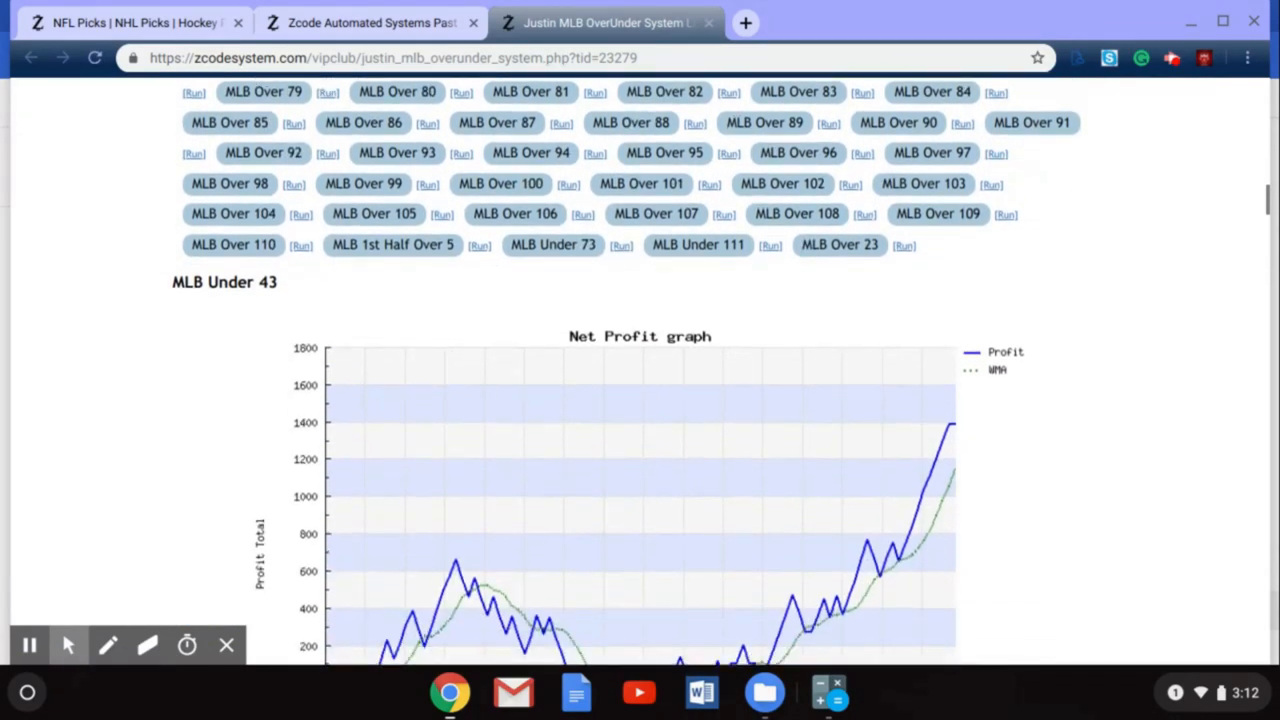
{"action": "scroll", "scroll_direction": "down", "scroll_amount": 3}
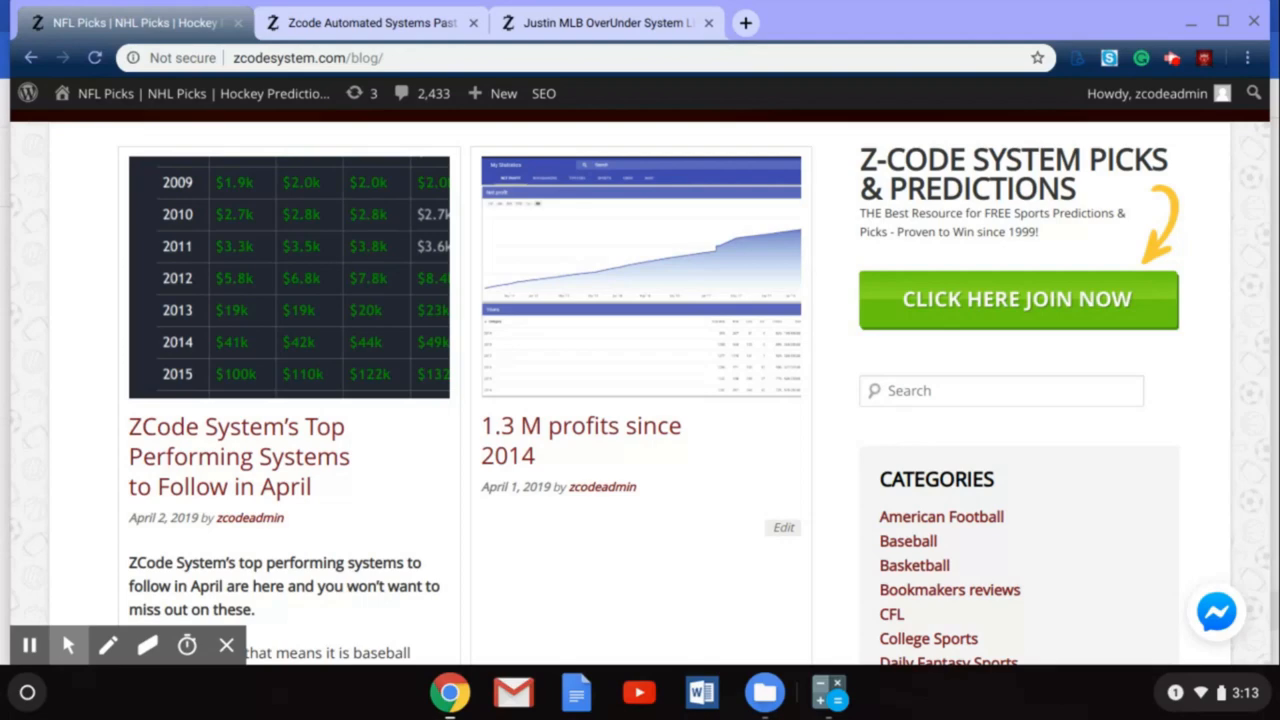
{"action": "scroll", "scroll_direction": "up", "scroll_amount": 3}
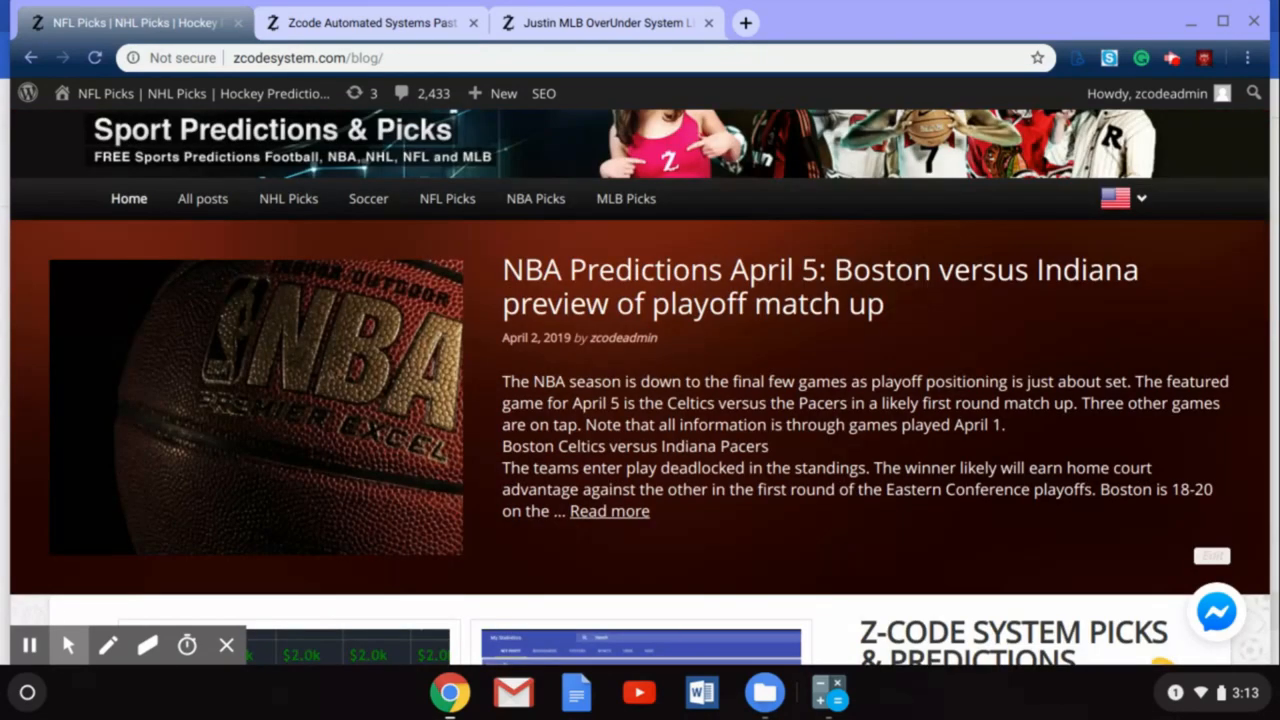